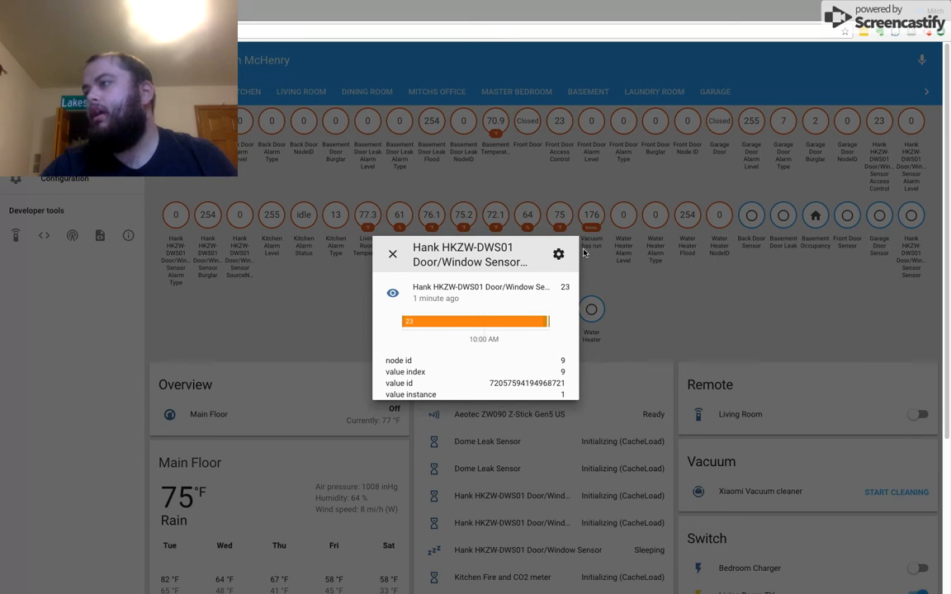
Rename the Hank door sensor 'South Door Access Control' (sensor.south_door_access_control) and save
left_click(559, 253)
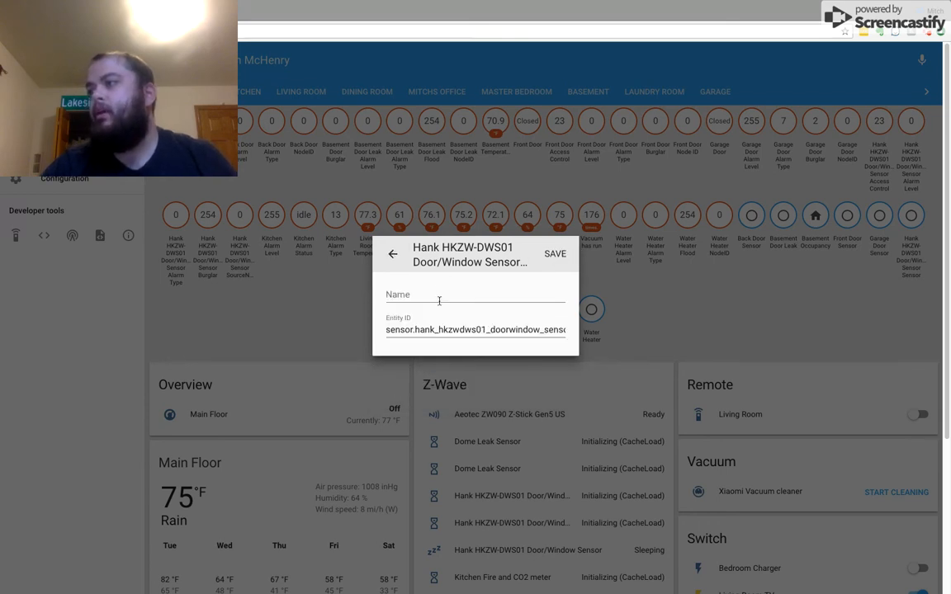
type("South Door Access Control")
type("sensor.south_door_access_control")
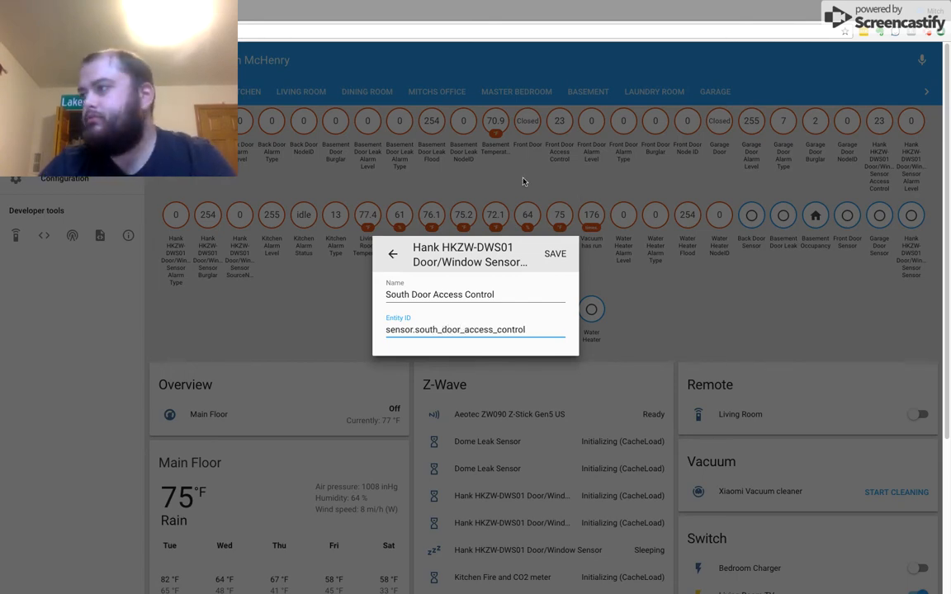
left_click(559, 255)
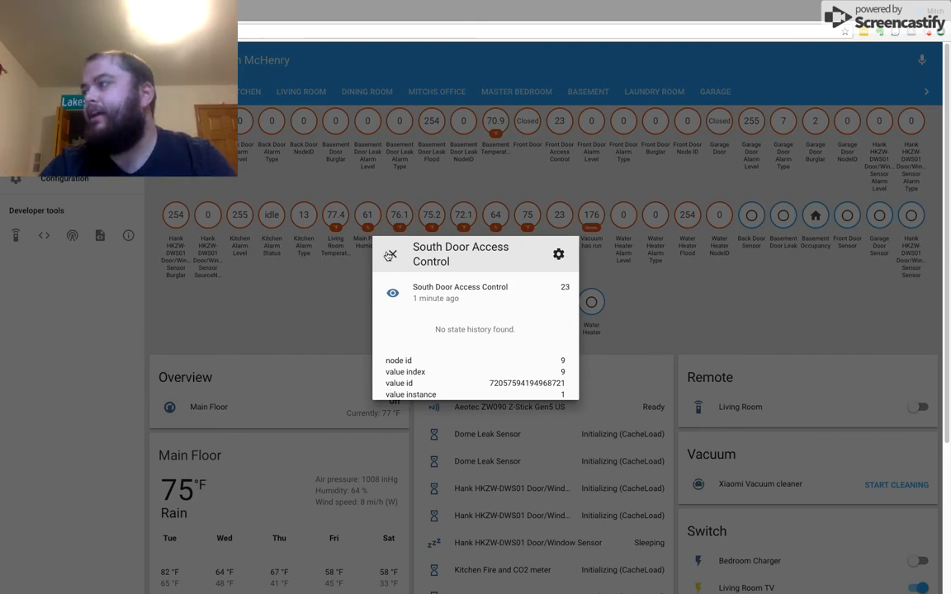
Close the South Door Access Control dialog and go to Developer tools States
left_click(390, 255)
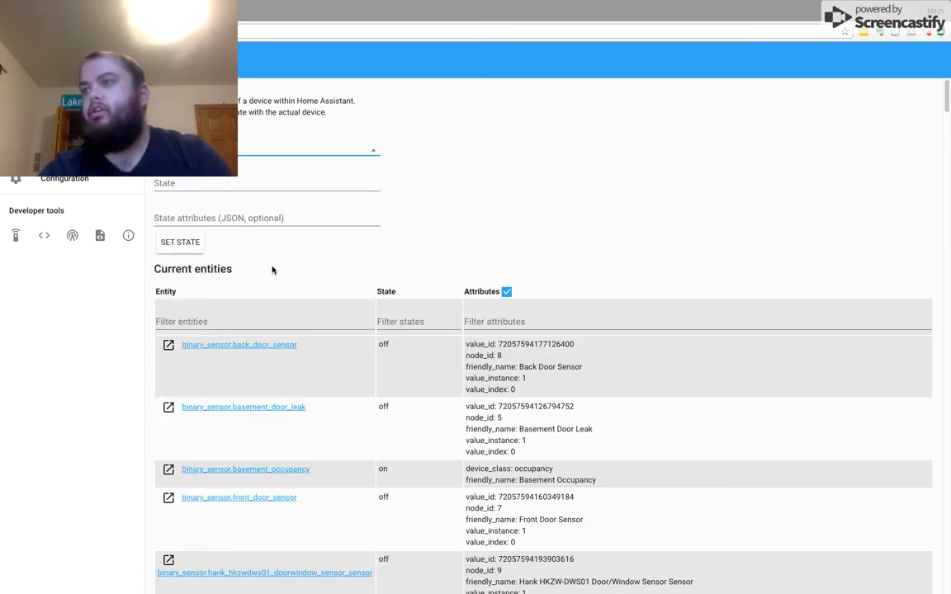
left_click(267, 150)
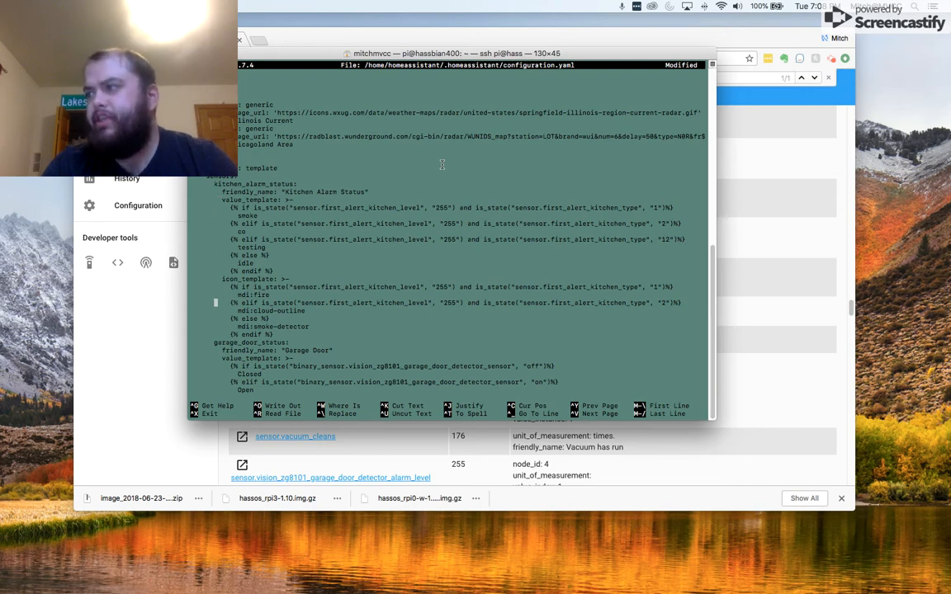
Below back_door_status in configuration.yaml, start a new 'south_door_status:' sensor entry
scroll("down", 3)
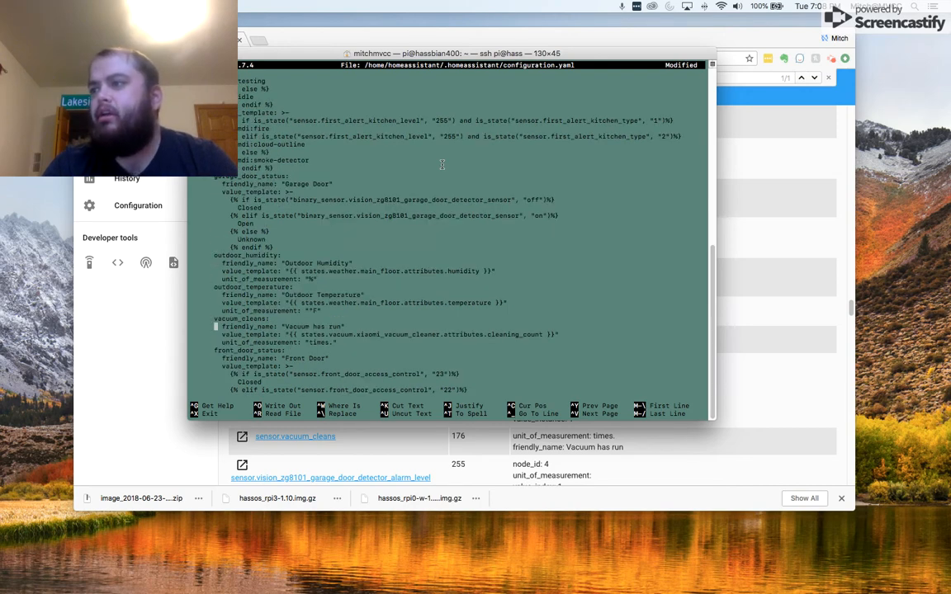
scroll("down", 3)
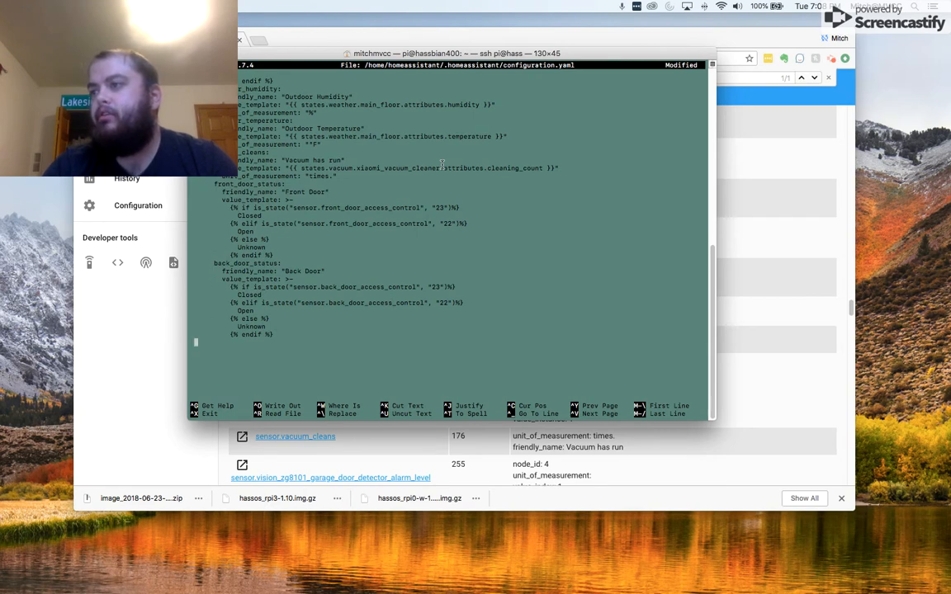
type("south_door_status:")
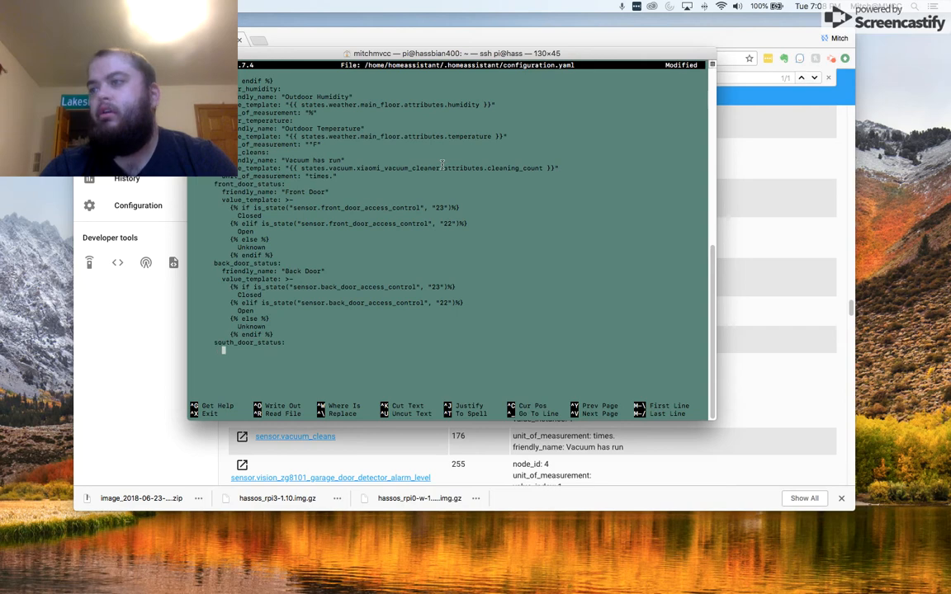
Add friendly_name "South Door" and begin the value_template line for south_door_status
type("friendly_name: \"South D")
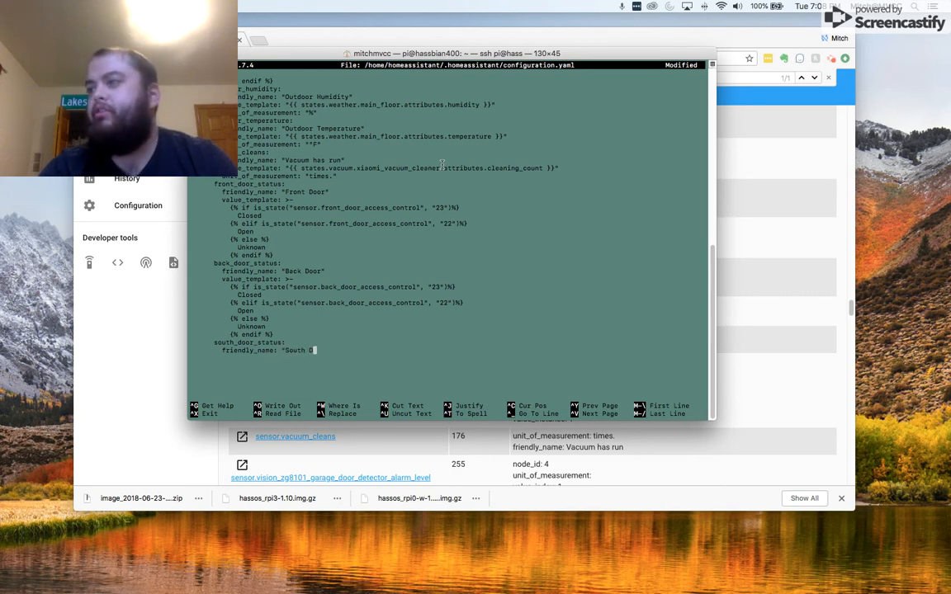
type("oor\"")
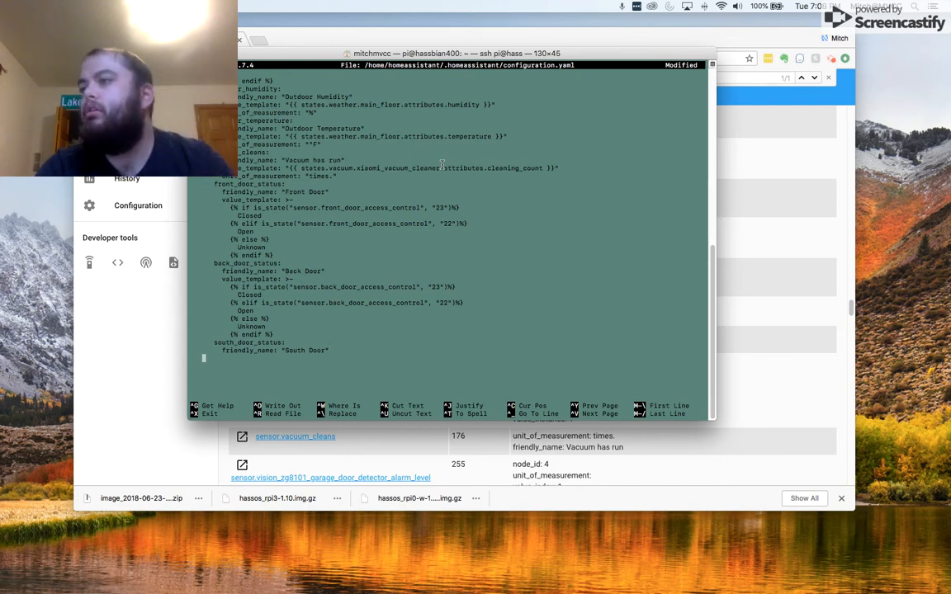
type("value_template: >-")
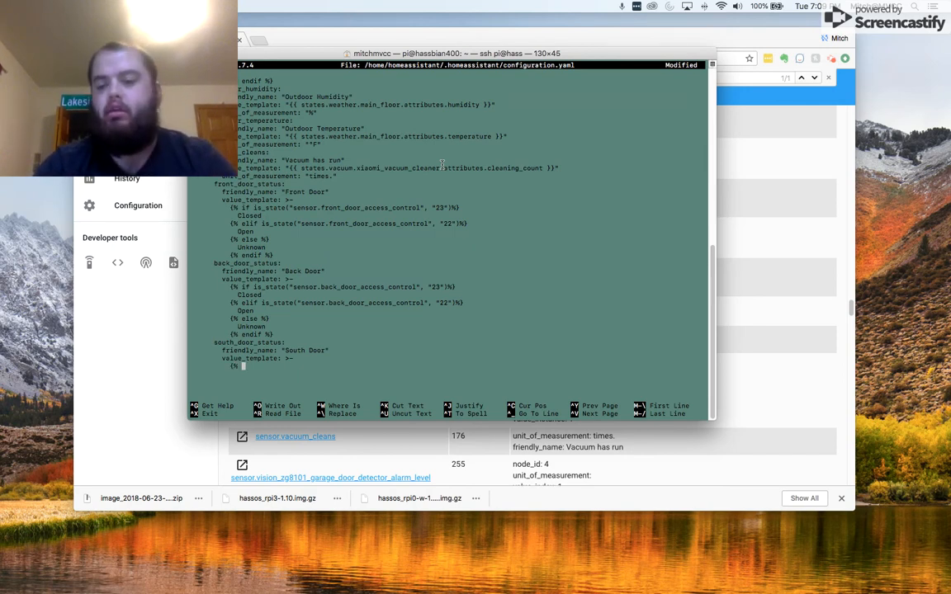
Template returns Closed when sensor.south_door_access_control is "23"
type("{% if is_state(\"")
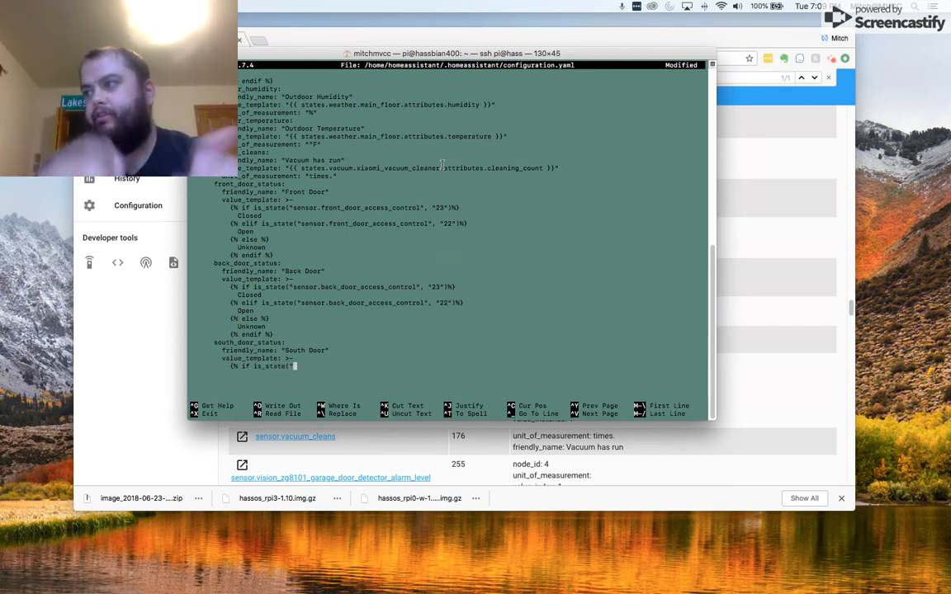
type("sensor.")
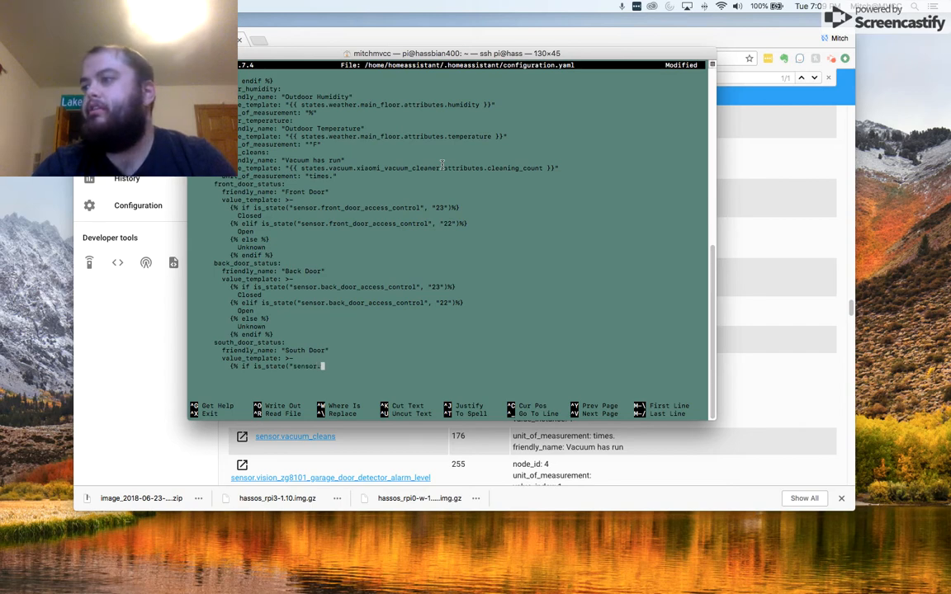
type("south_door")
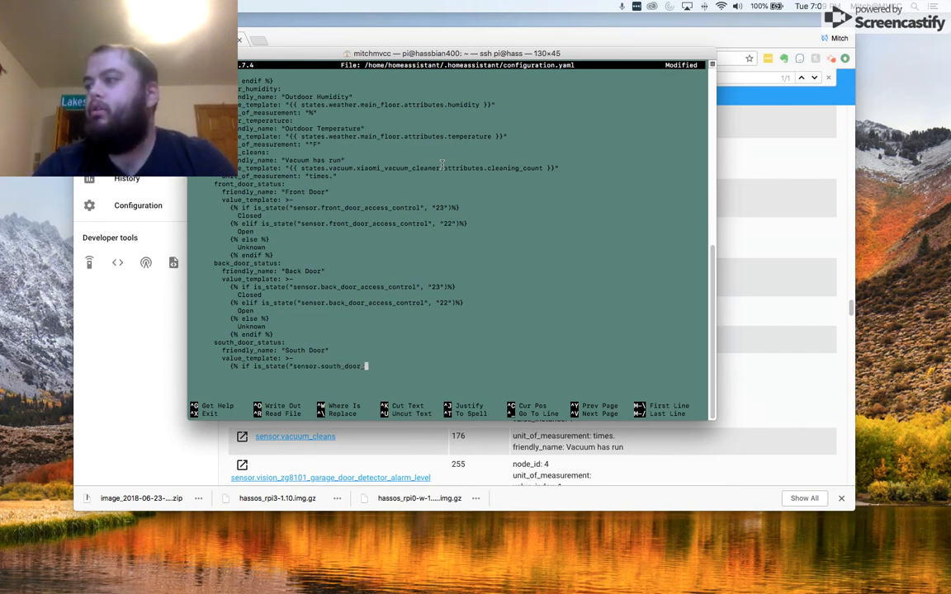
type("_access_control\",")
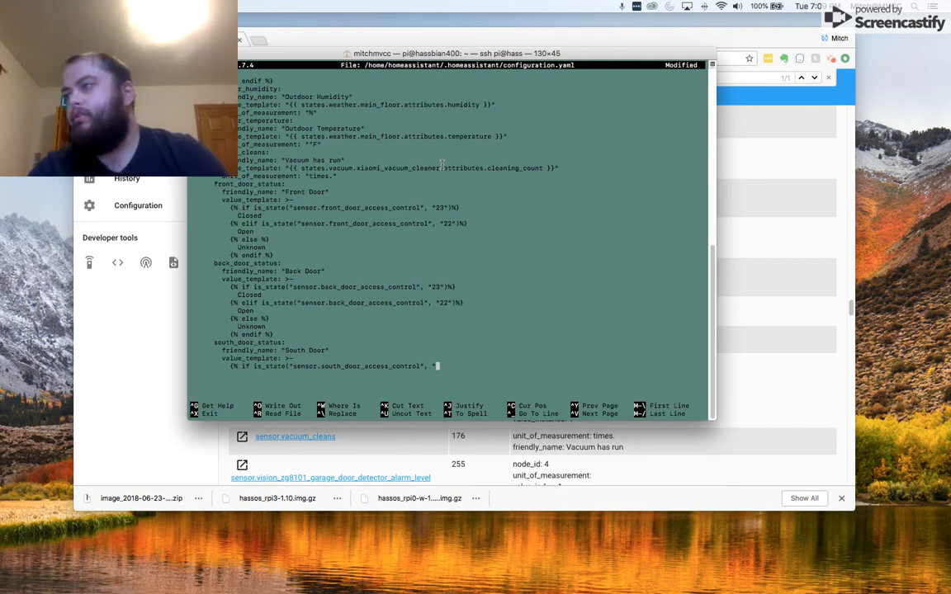
type("23\")%")
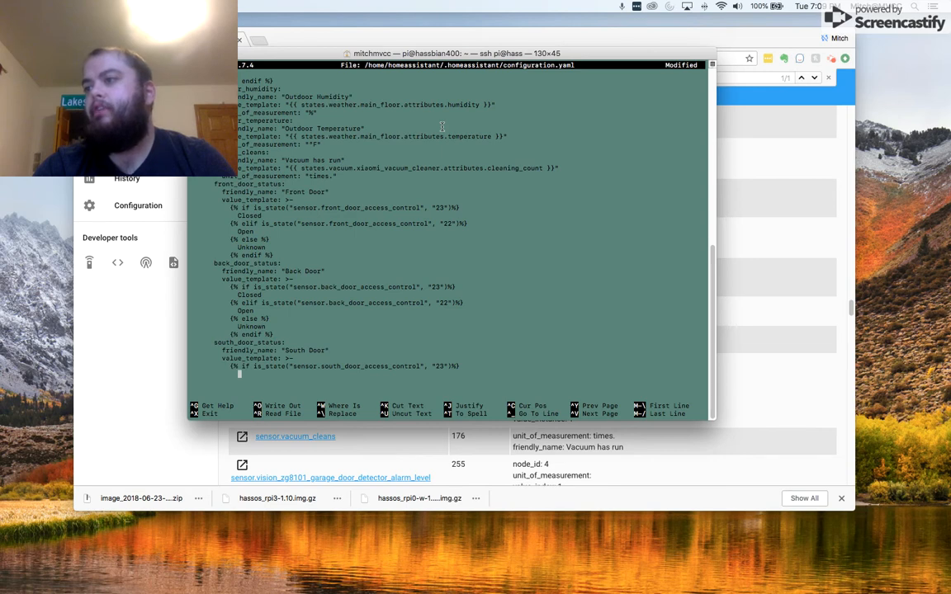
type("Closed")
type("{%")
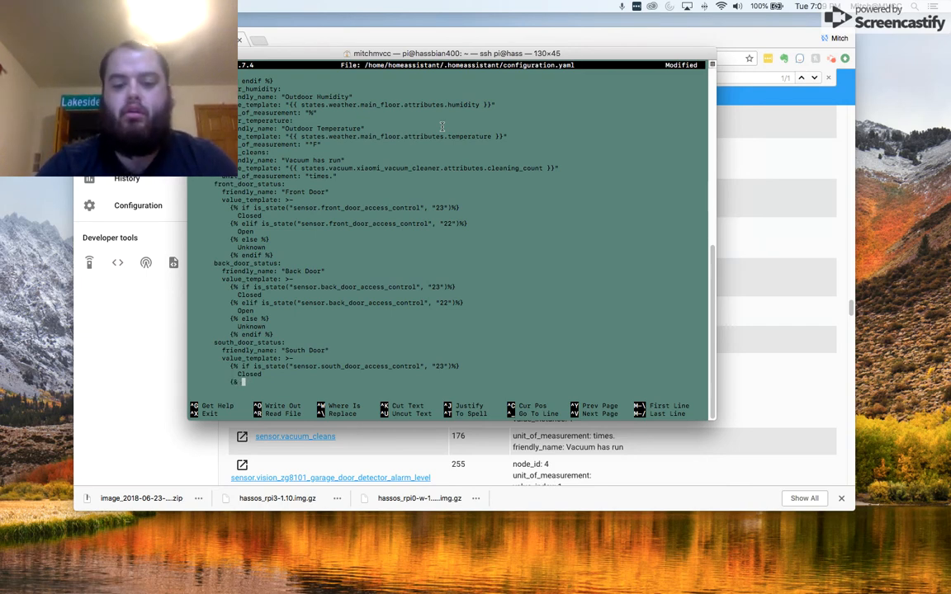
Add an elif branch checking sensor.south_door_access_control for the Open state
type("elif")
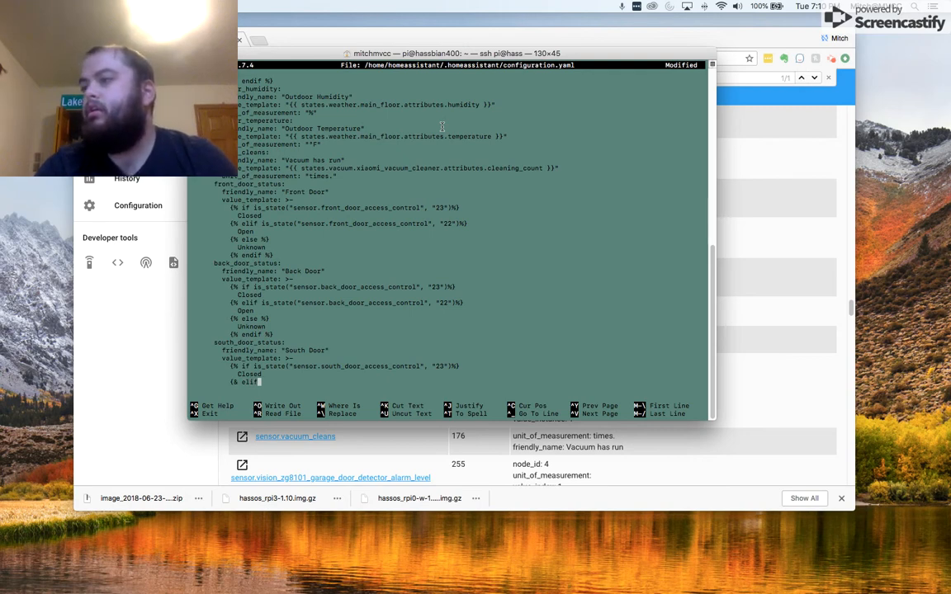
type("is_state(\"sensor.south_d")
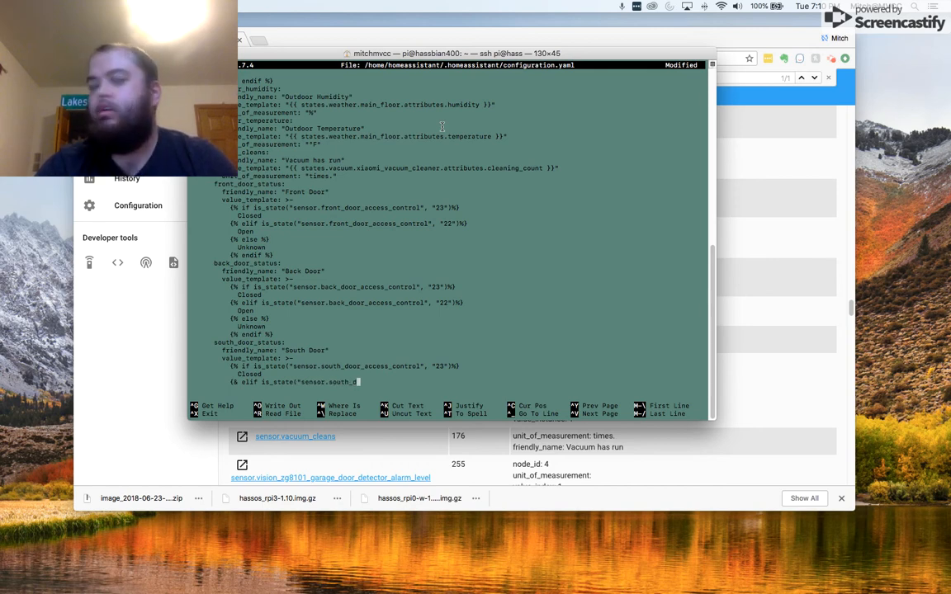
type("_access_control\", \"22\")%")
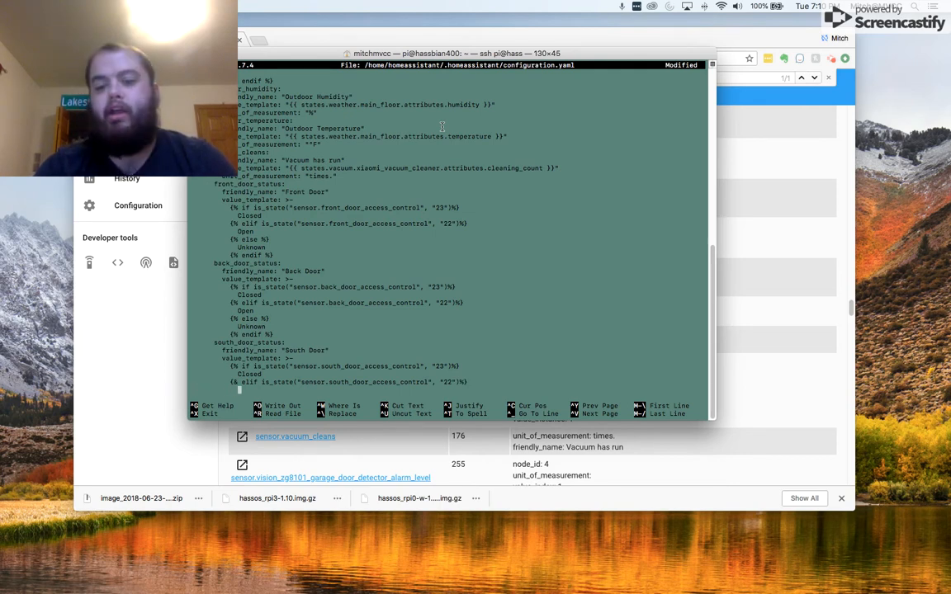
scroll("down", 3)
type("{% else")
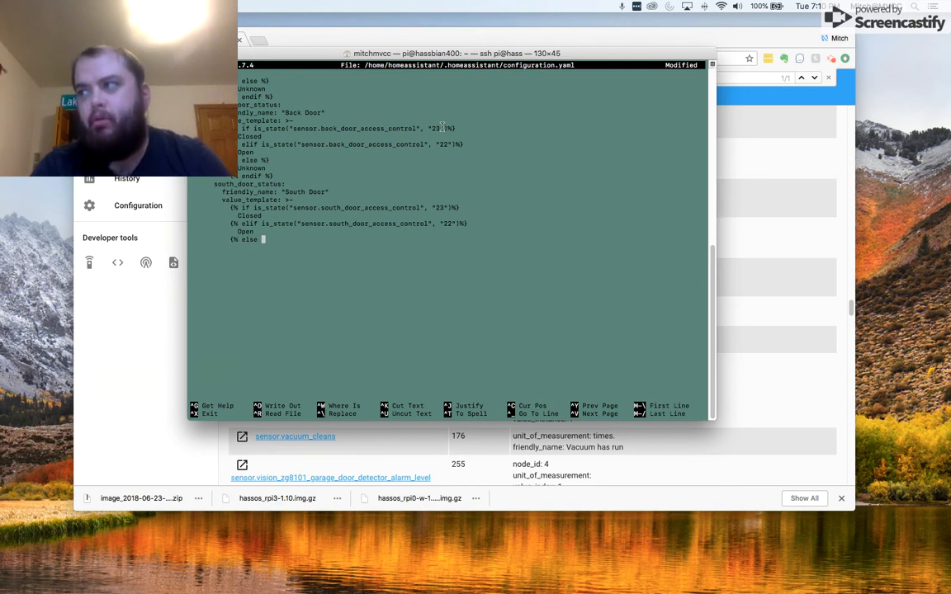
Add the else branch returning Unknown and close the template with {% endif %}
type("%}")
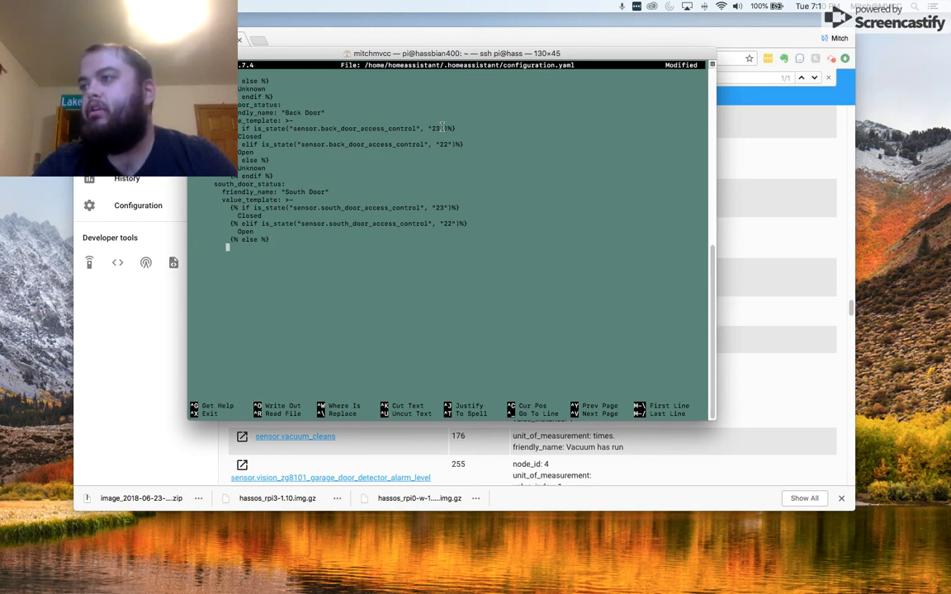
type("Unknown")
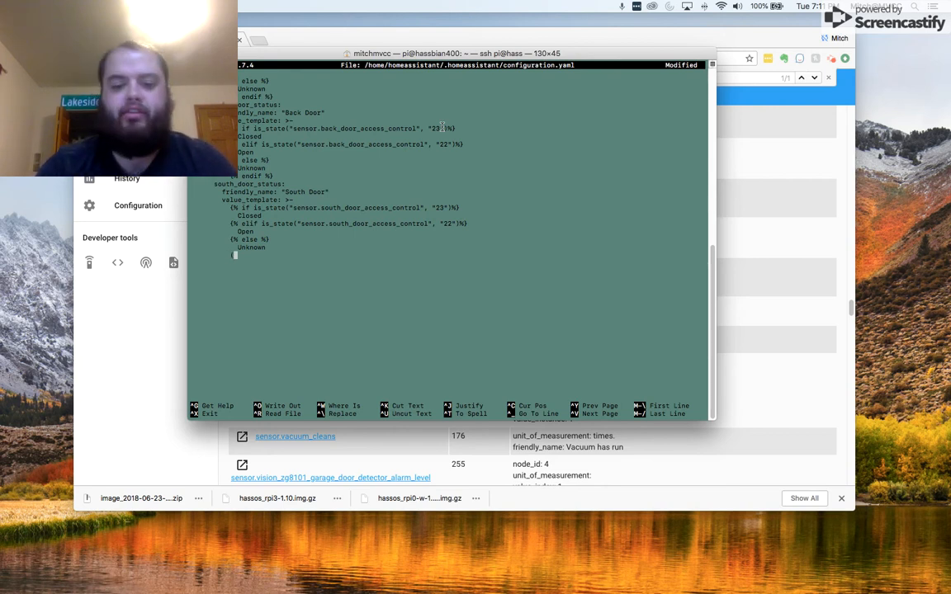
type("{% endif %}")
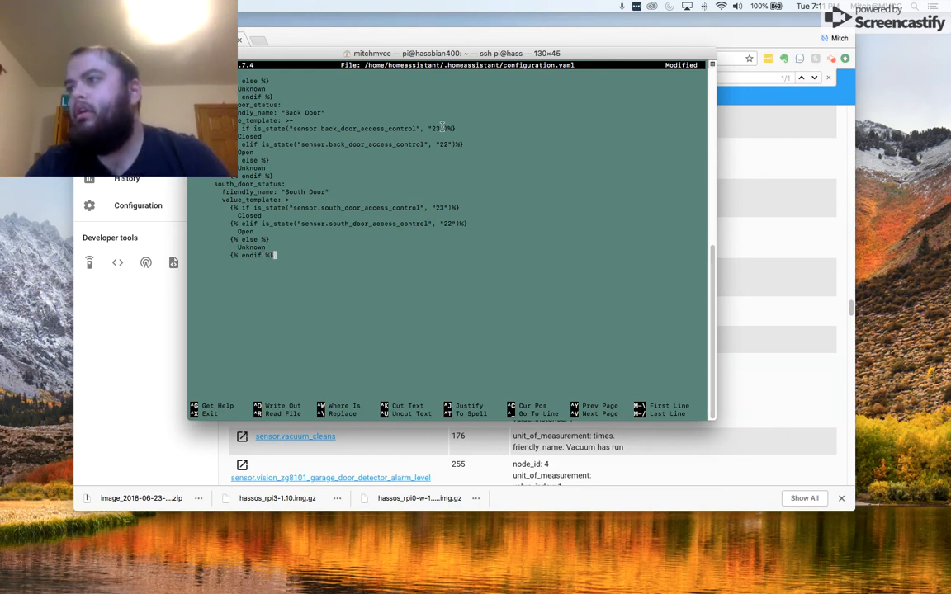
key("ctrl+x")
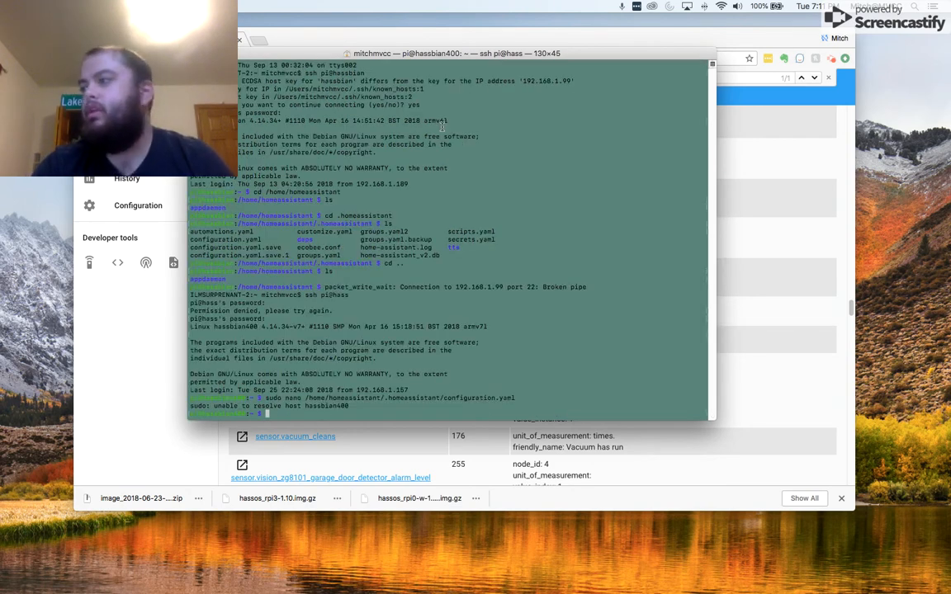
type("sudo")
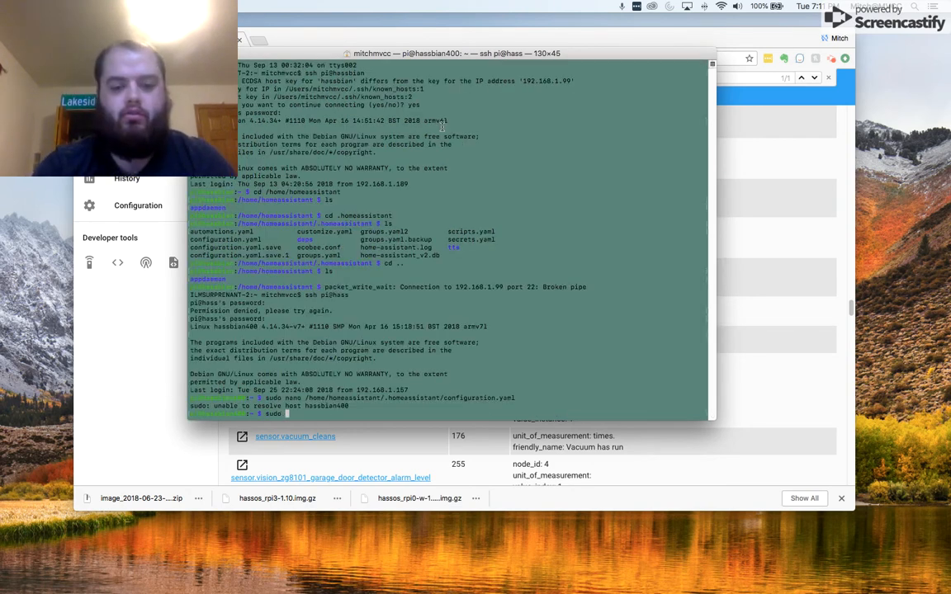
type("systemctl")
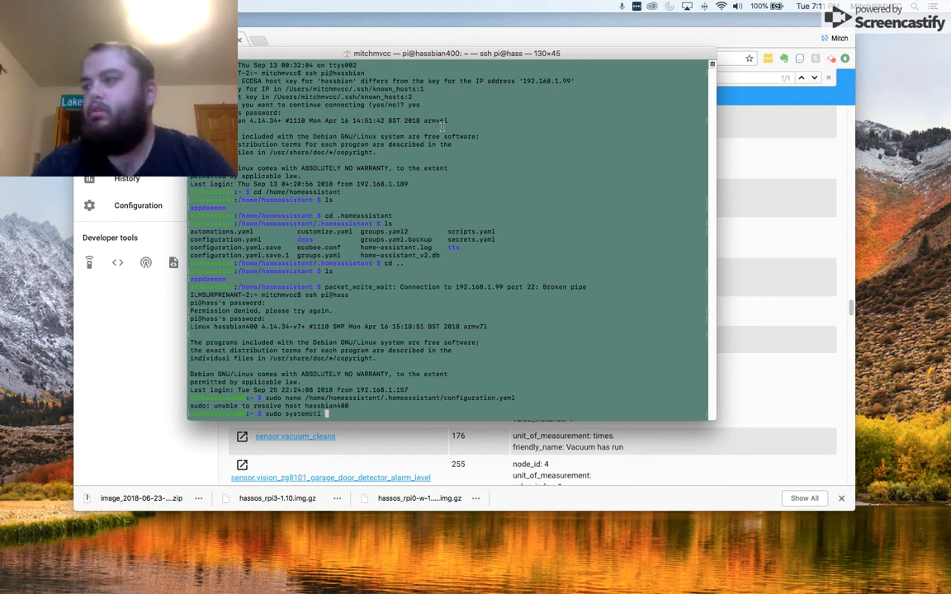
type("restart")
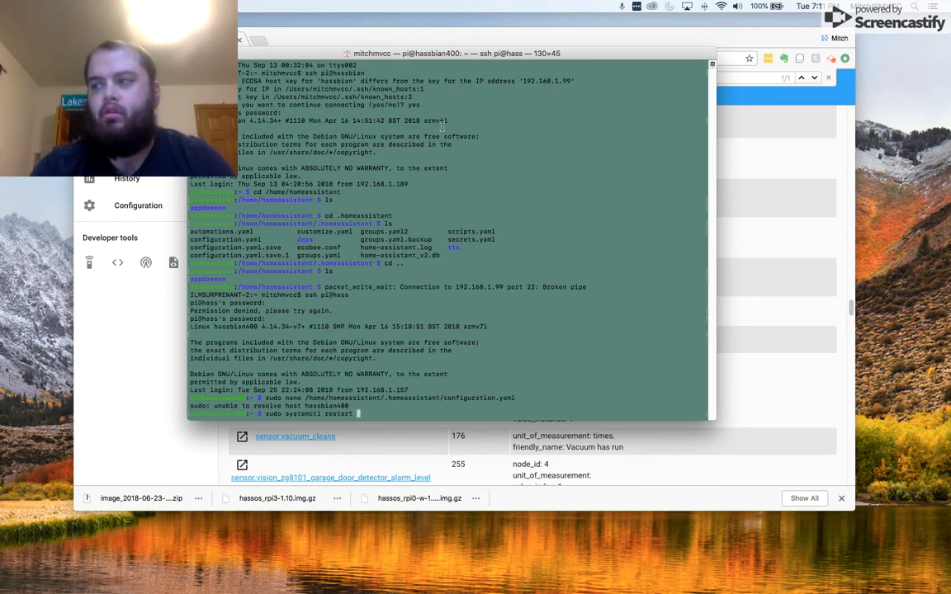
type("home-assi")
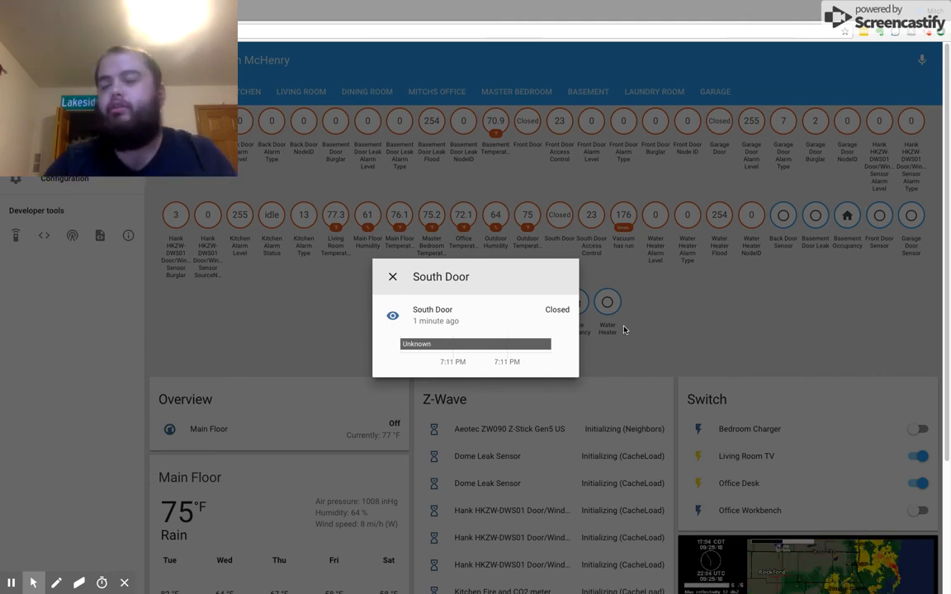
mouse_move(664, 454)
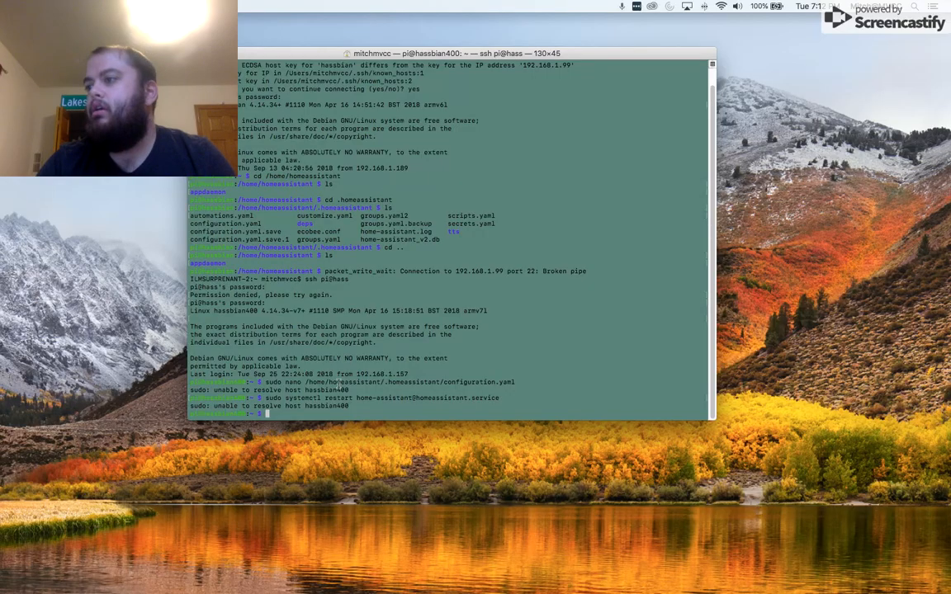
Change to /home/homeassistant/appdaemon/dashboards and edit status.dash with sudo nano
type("cd /hom")
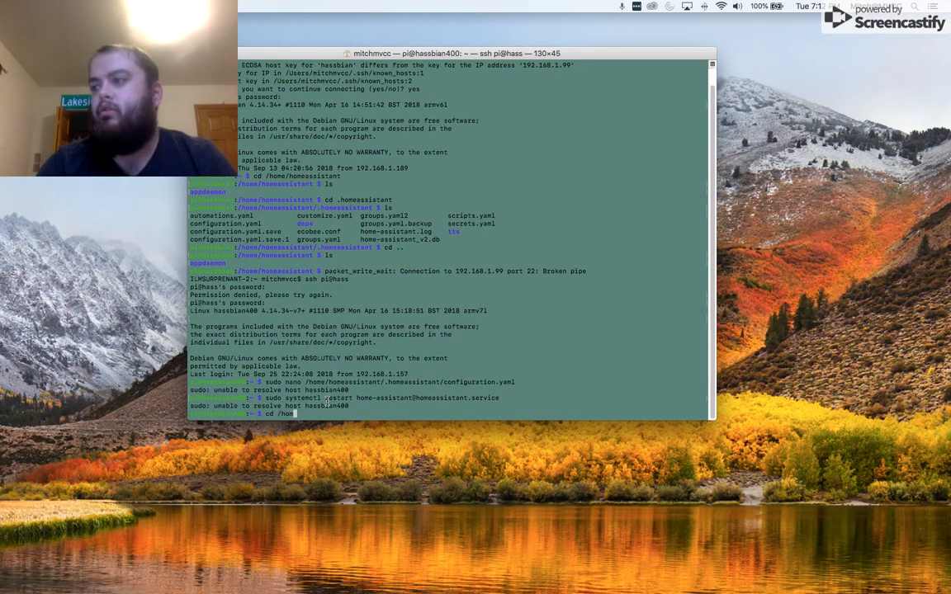
type("e/homeassistant")
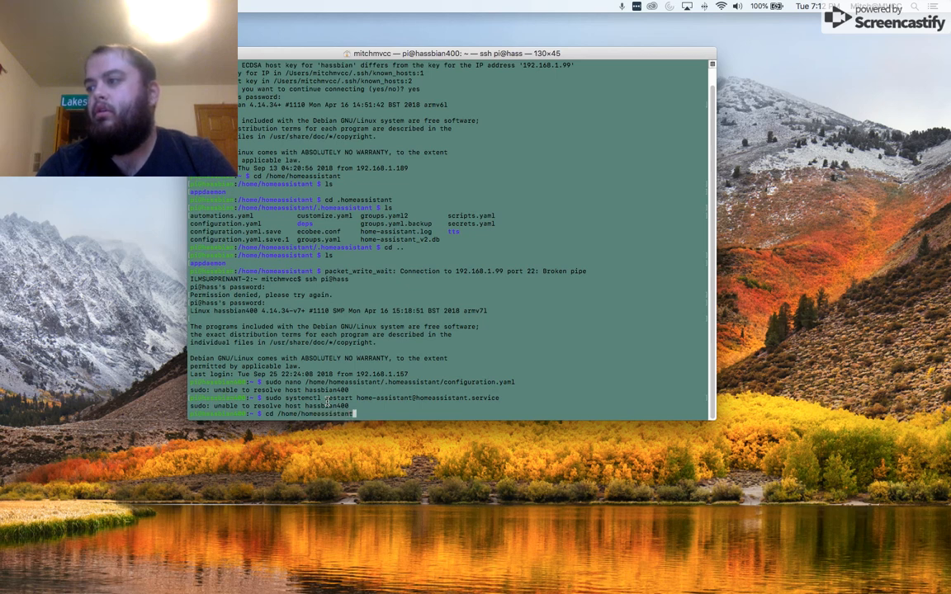
type("appdaemon")
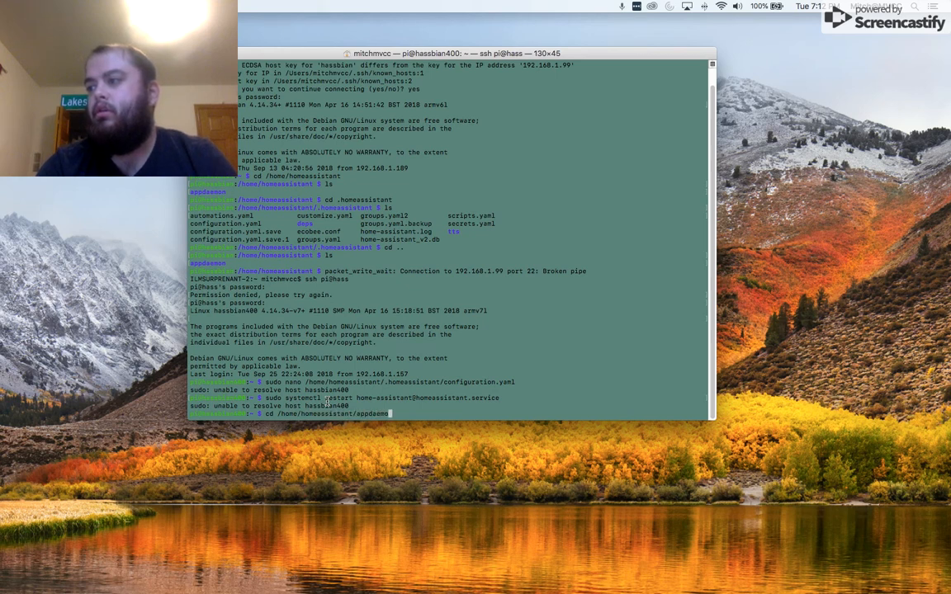
type("dashboards/status.dash")
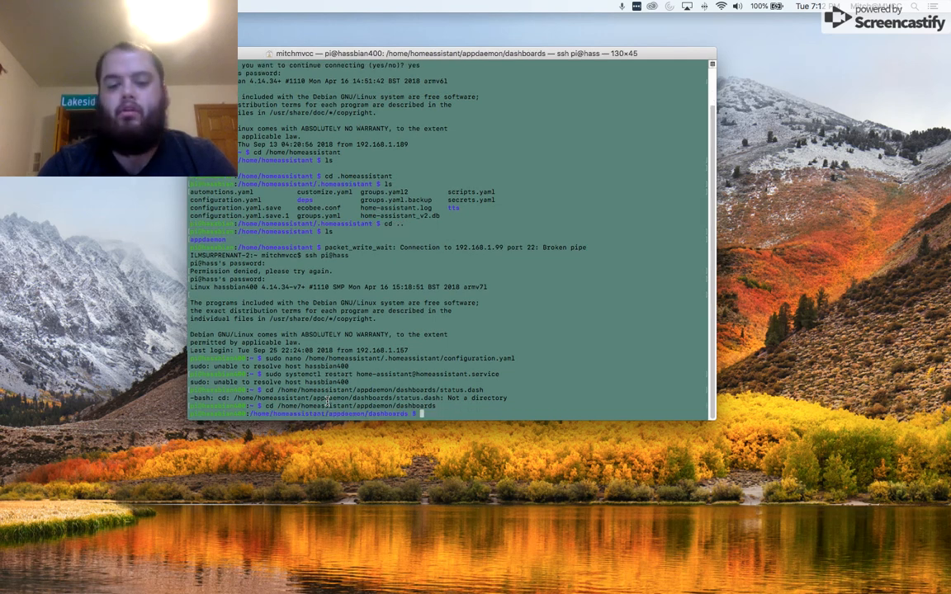
type("sudo nano")
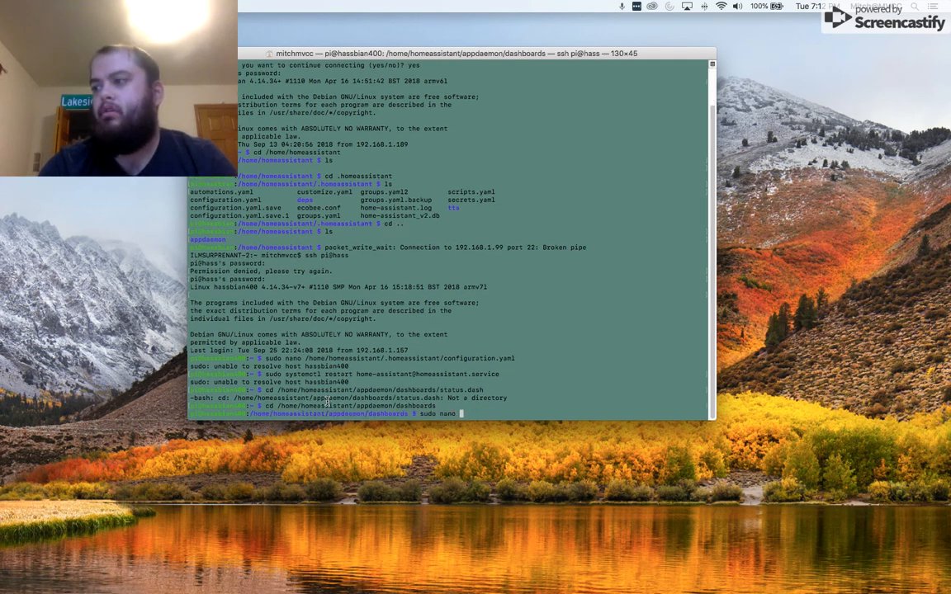
type("status.")
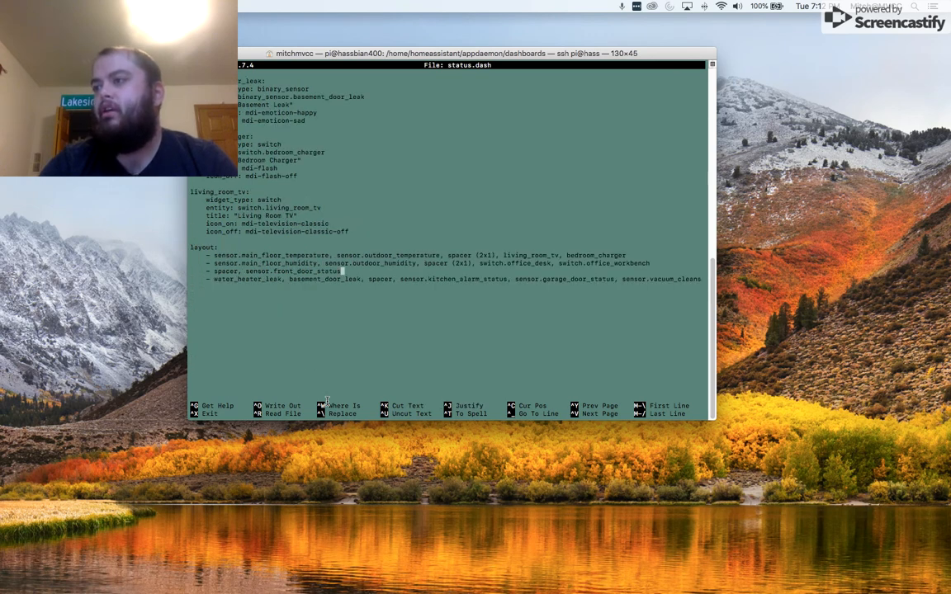
Append sensor.south_door_status after sensor.front_door_status in the status.dash layout
type("sensor")
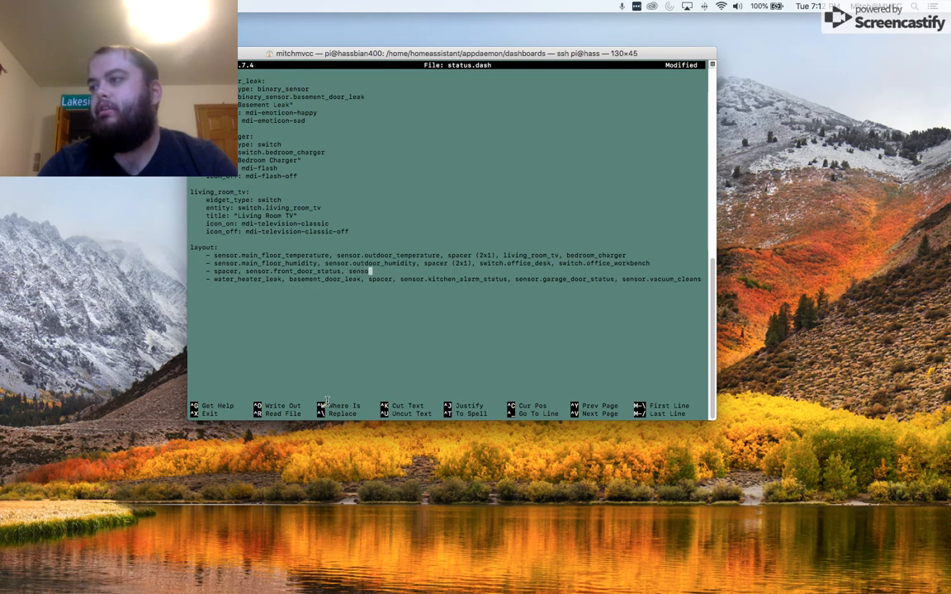
type("south")
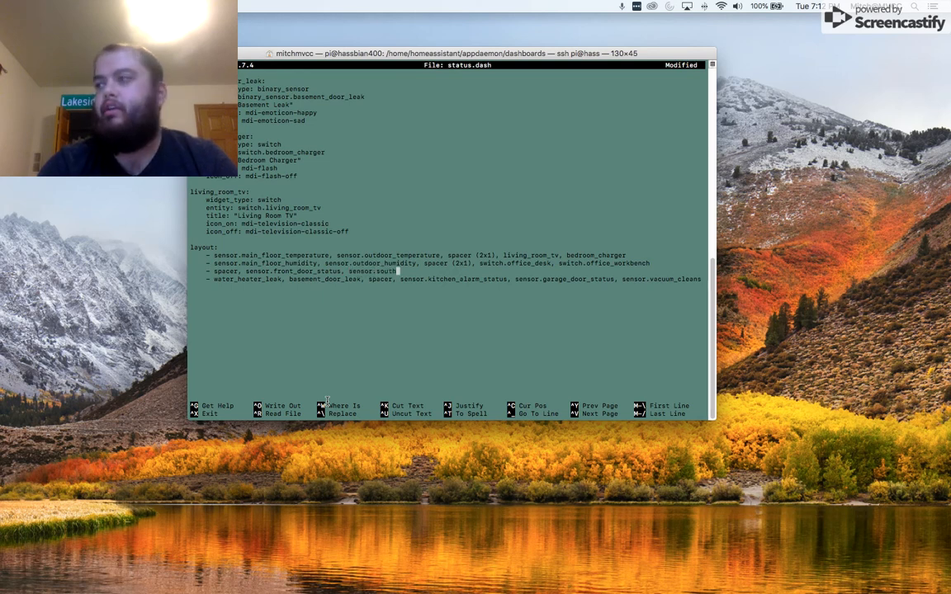
type("_door")
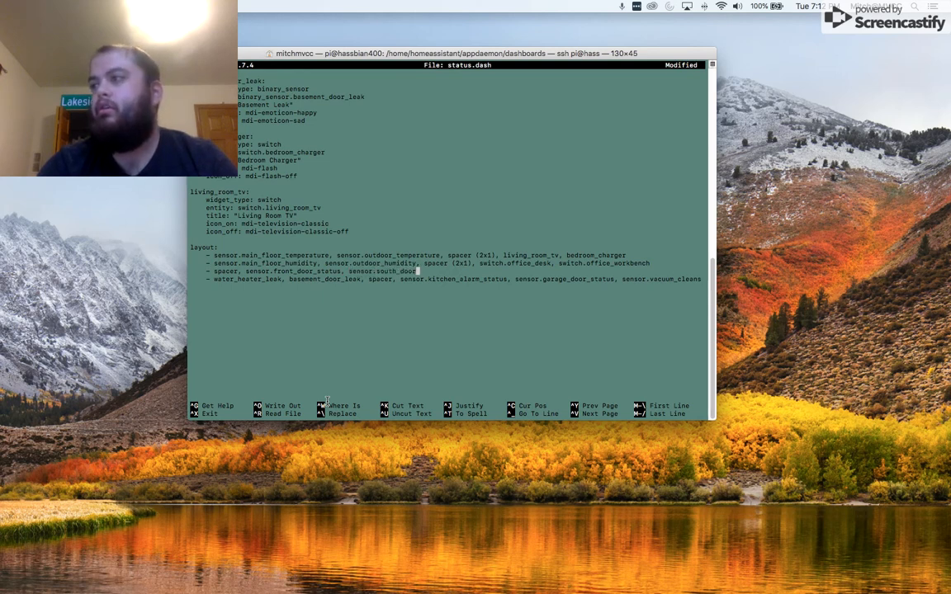
type("_status")
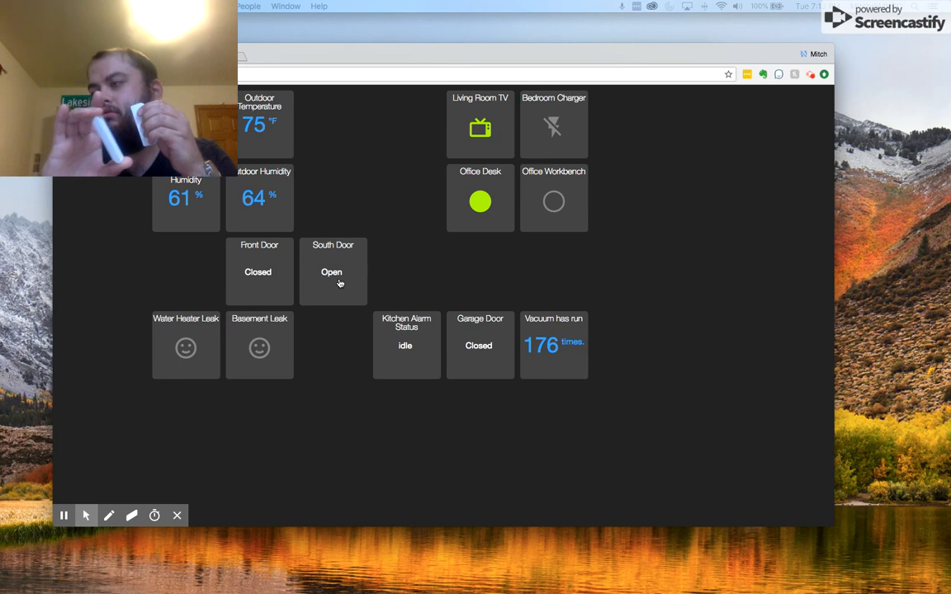
Reload the HADashboard status page and watch the South Door tile change to Closed
left_click(331, 272)
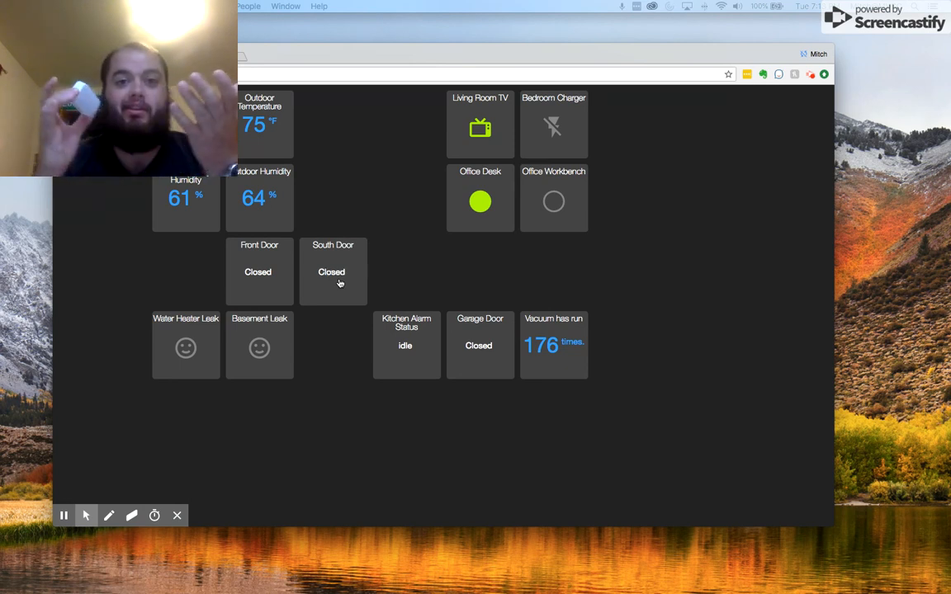